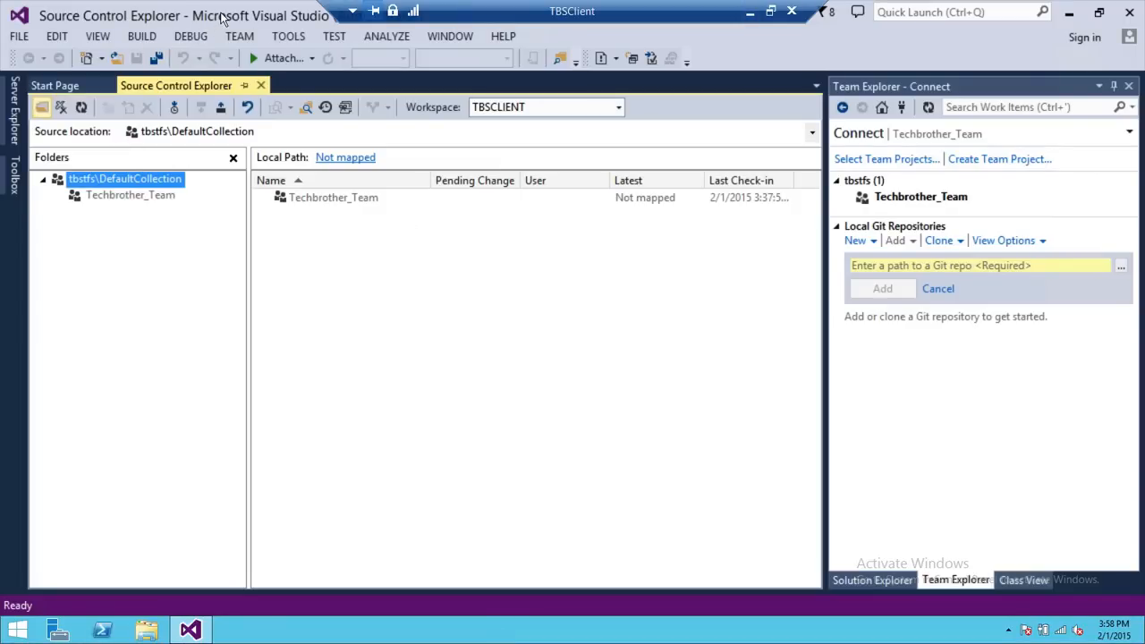
{"action": "mouse_move", "coordinate": [247, 247]}
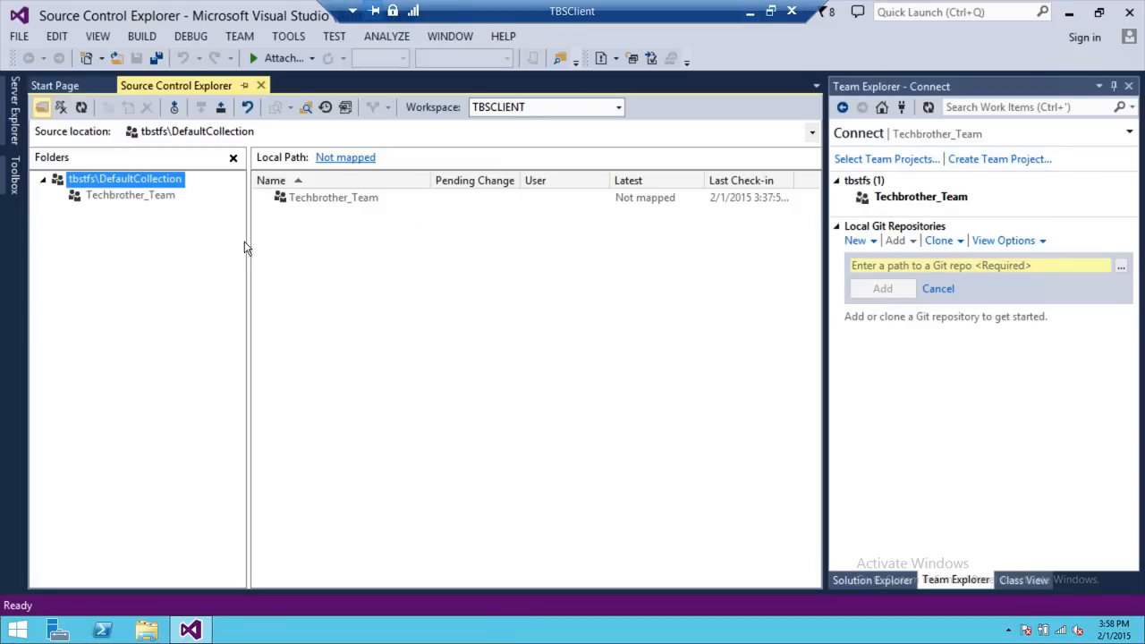
{"action": "mouse_move", "coordinate": [202, 184]}
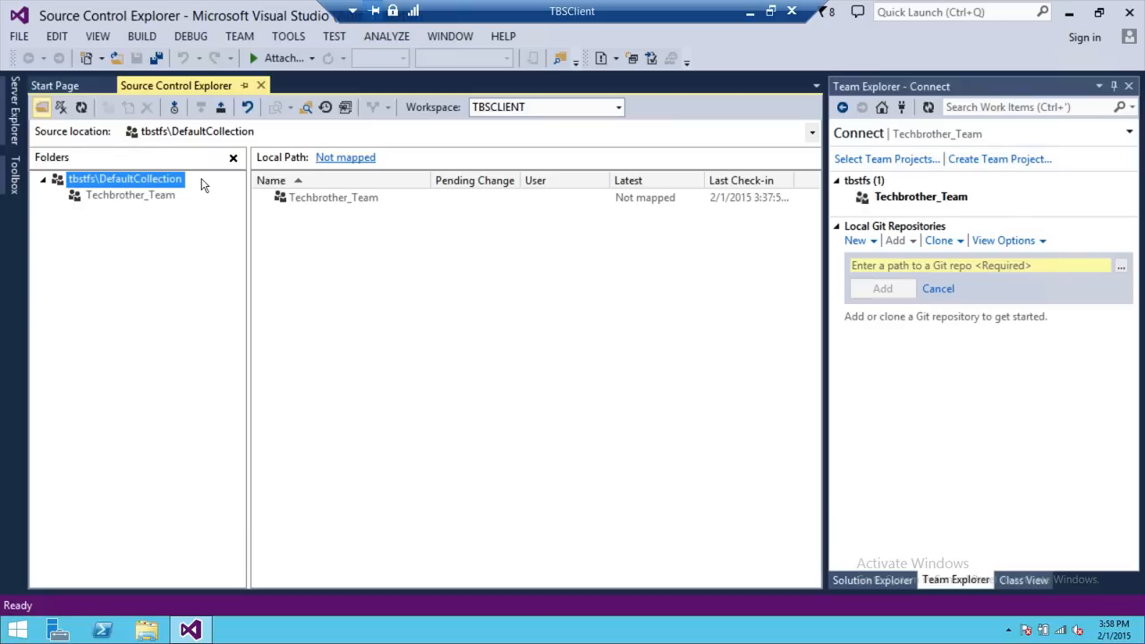
Show the Techbrother_Team project folder under DefaultCollection, still unmapped
{"action": "left_click", "coordinate": [130, 195]}
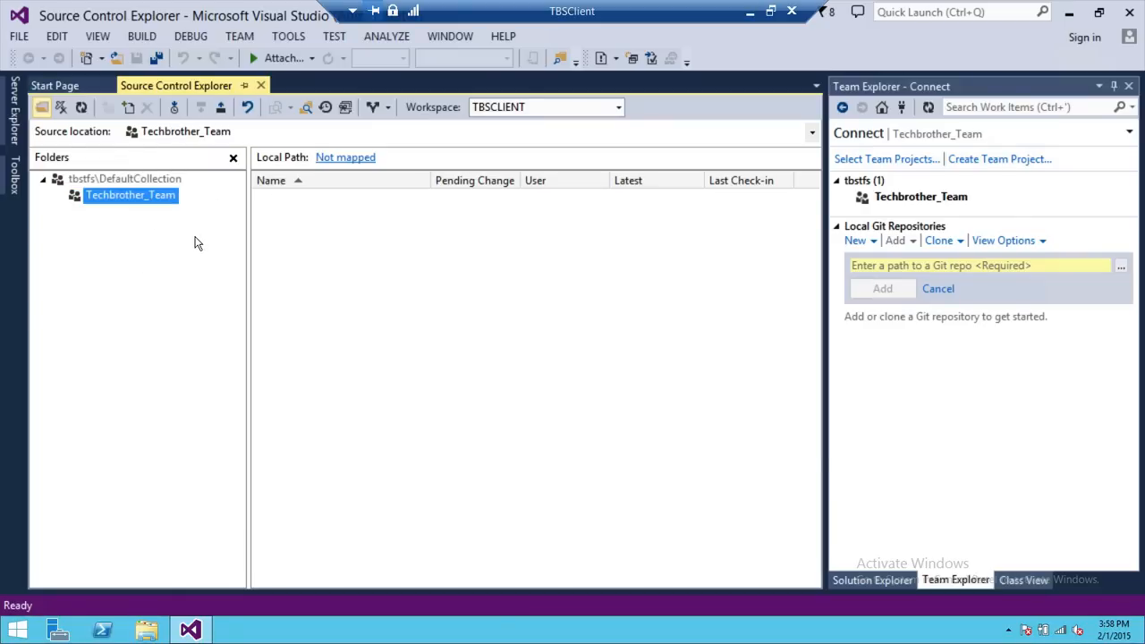
{"action": "mouse_move", "coordinate": [456, 290]}
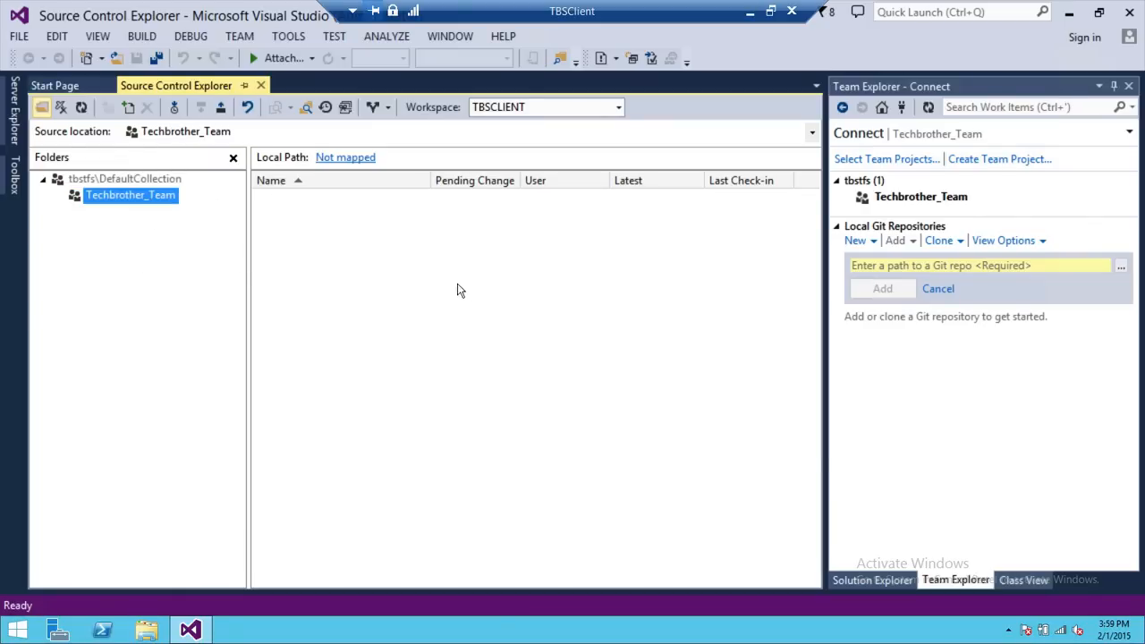
{"action": "mouse_move", "coordinate": [182, 222]}
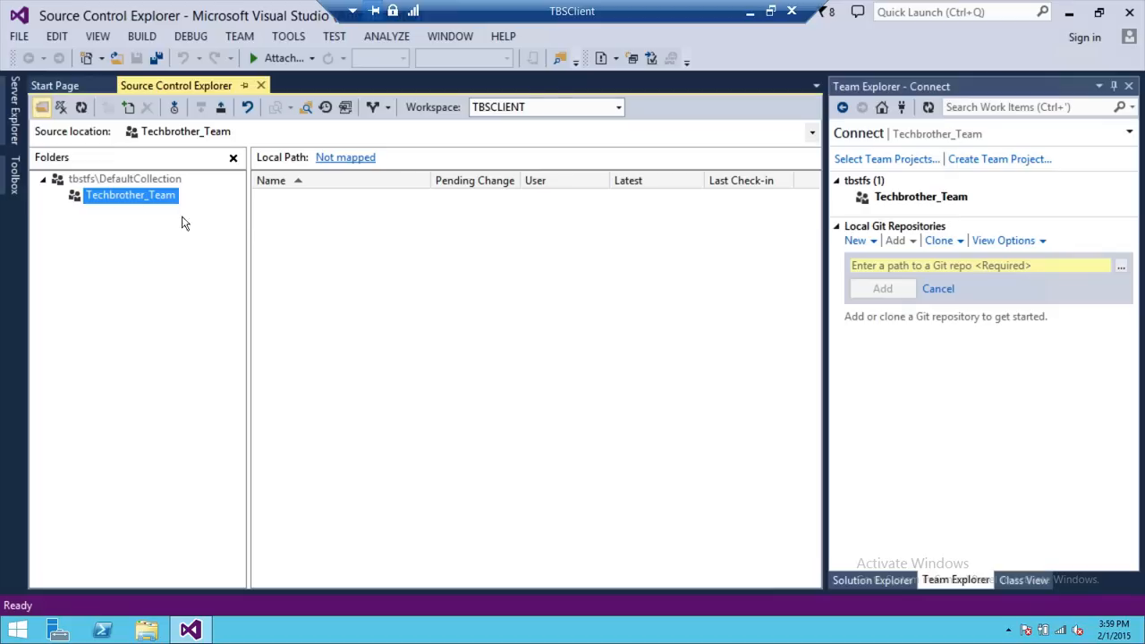
{"action": "mouse_move", "coordinate": [346, 157]}
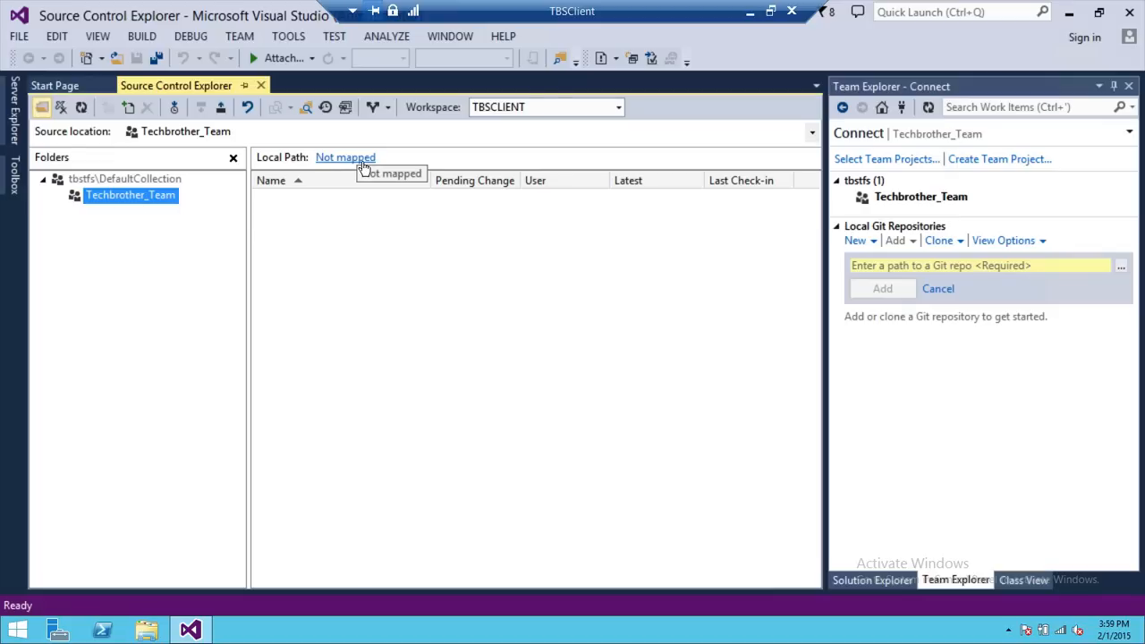
{"action": "mouse_move", "coordinate": [612, 324]}
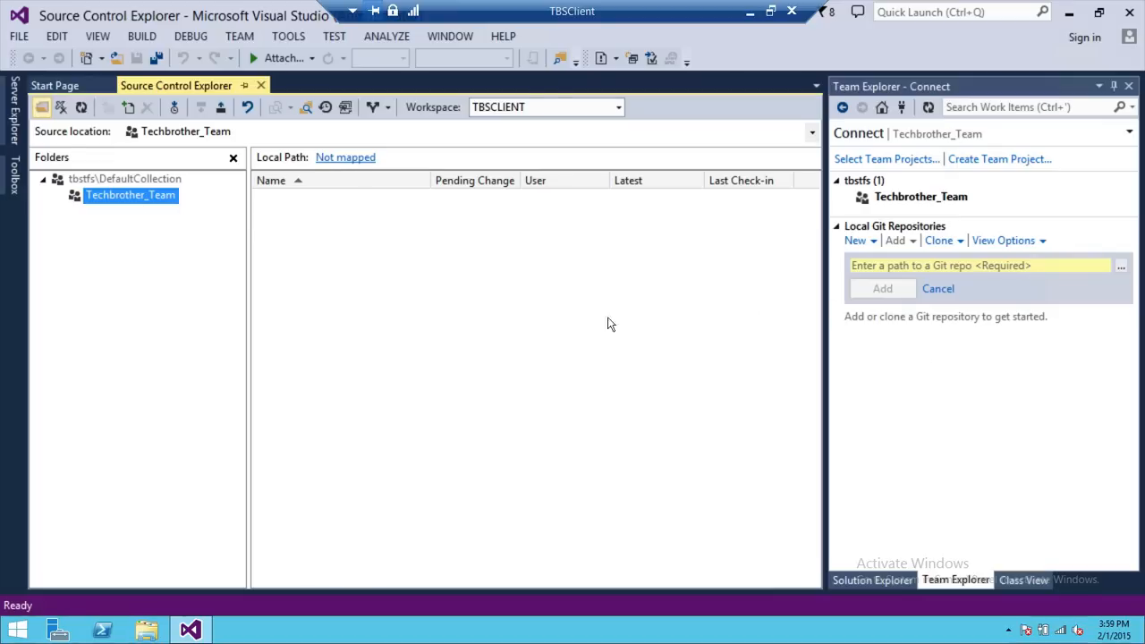
{"action": "mouse_move", "coordinate": [1116, 272]}
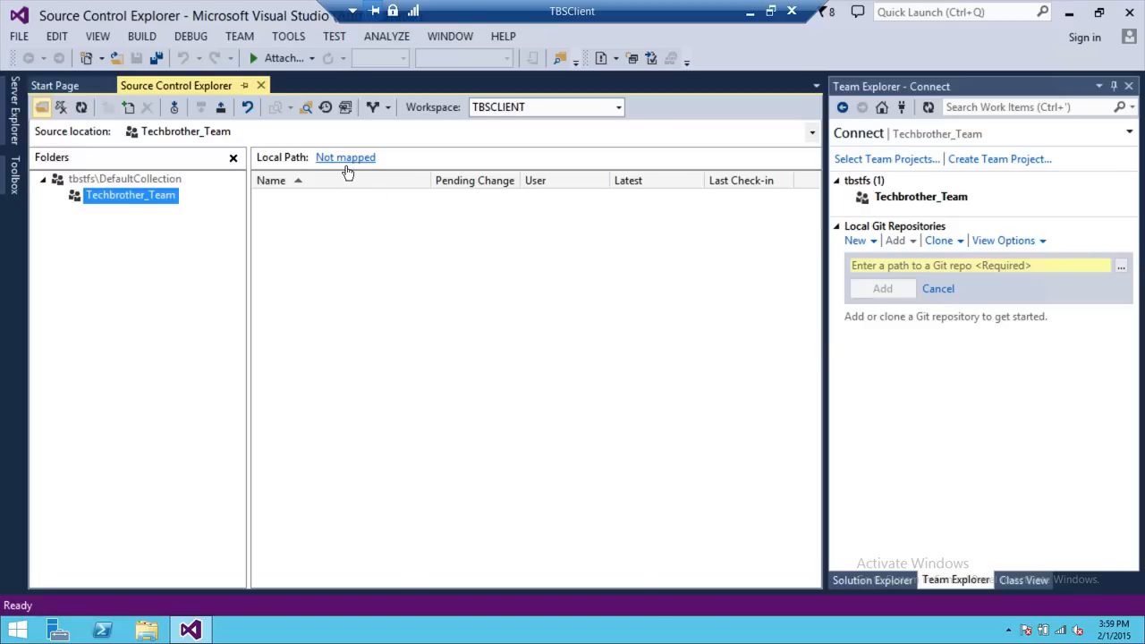
{"action": "mouse_move", "coordinate": [345, 161]}
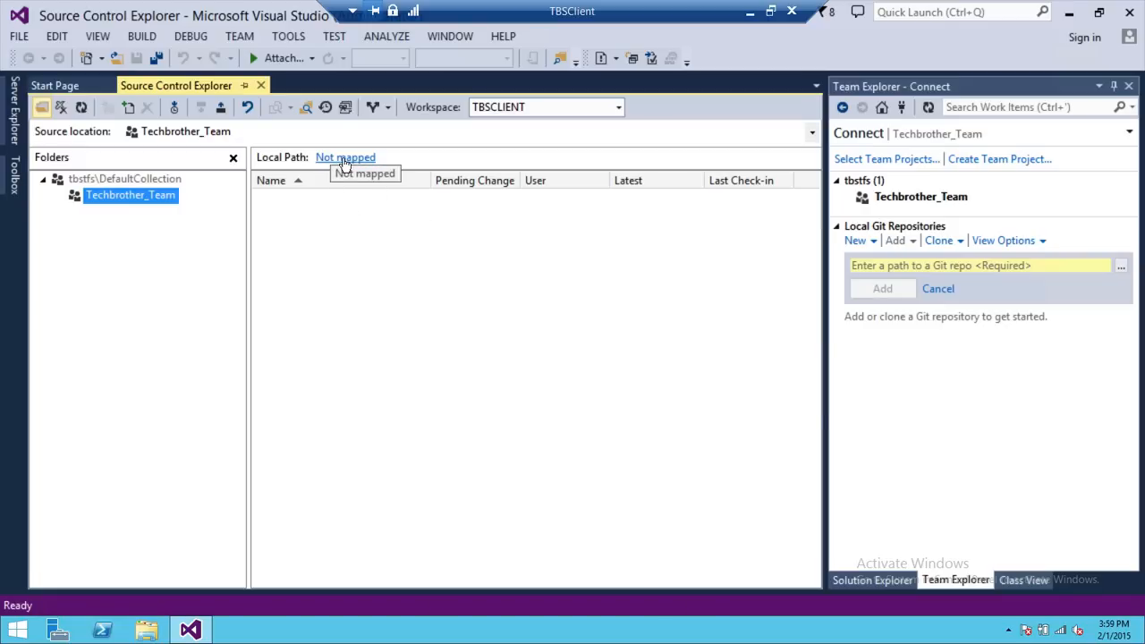
Choose C:\My TFS Team Projects as the local folder for the $/Techbrother_Team mapping
{"action": "left_click", "coordinate": [345, 158]}
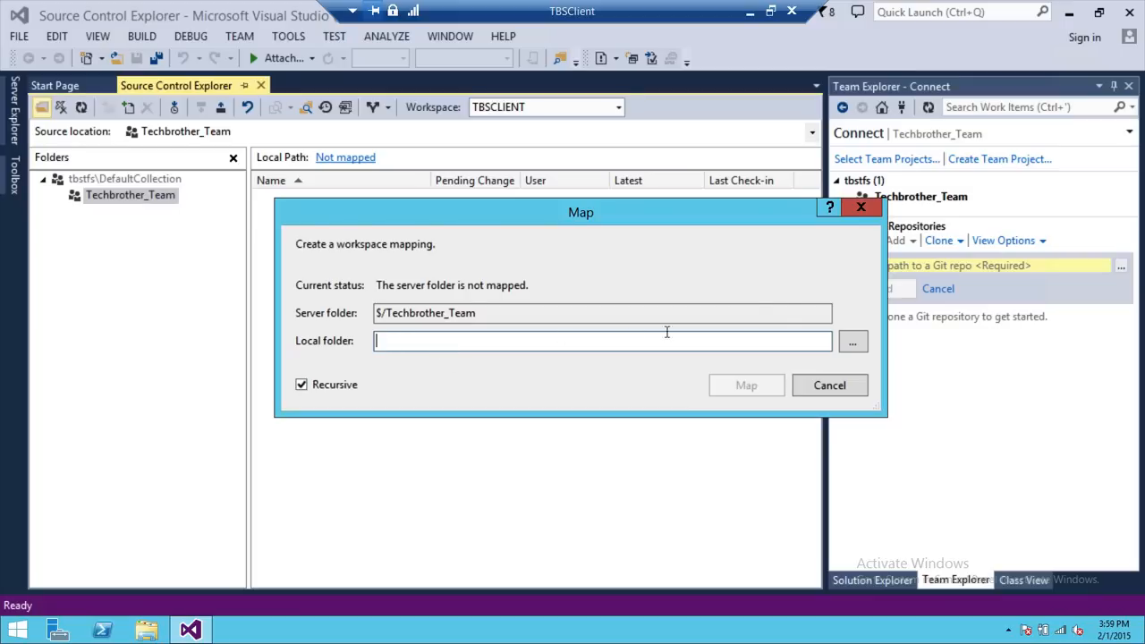
{"action": "left_click", "coordinate": [851, 340]}
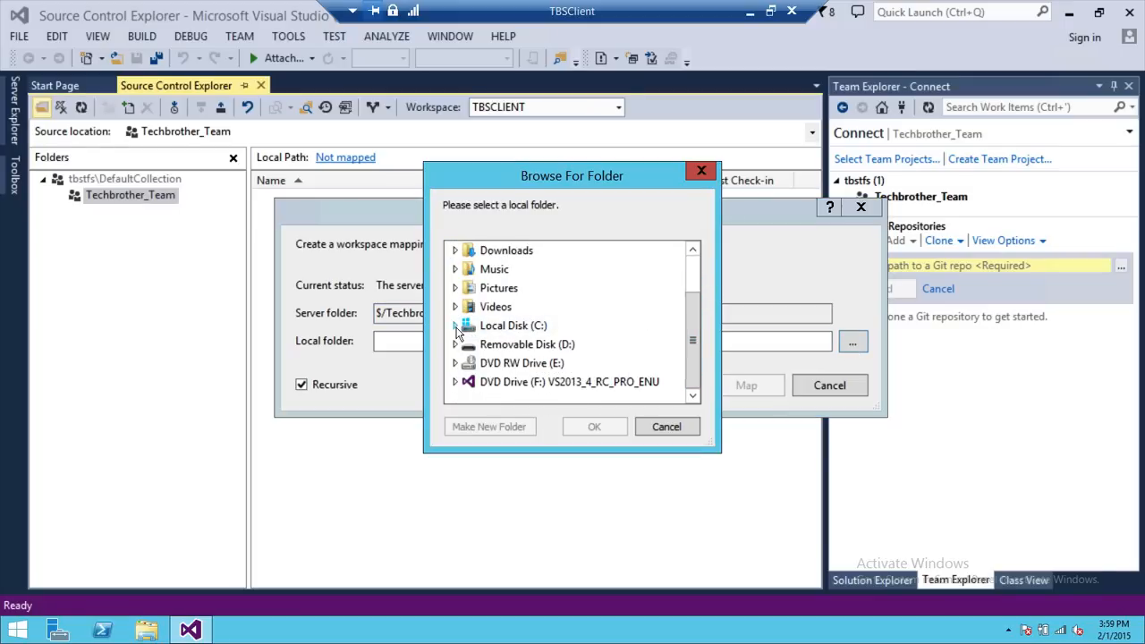
{"action": "left_click", "coordinate": [454, 325]}
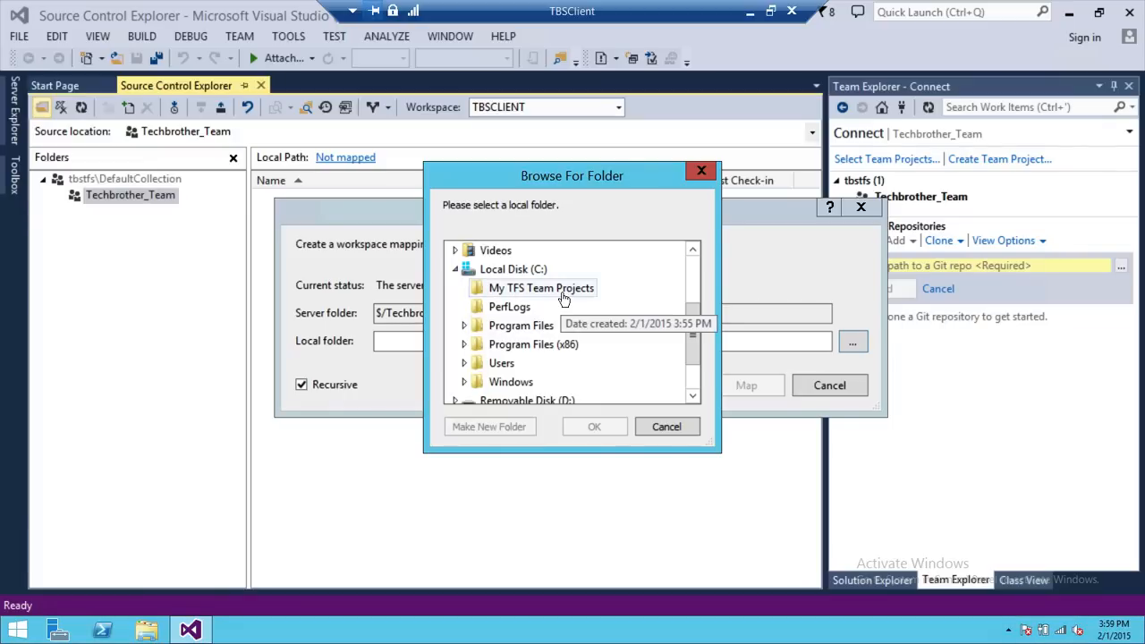
{"action": "left_click", "coordinate": [541, 286]}
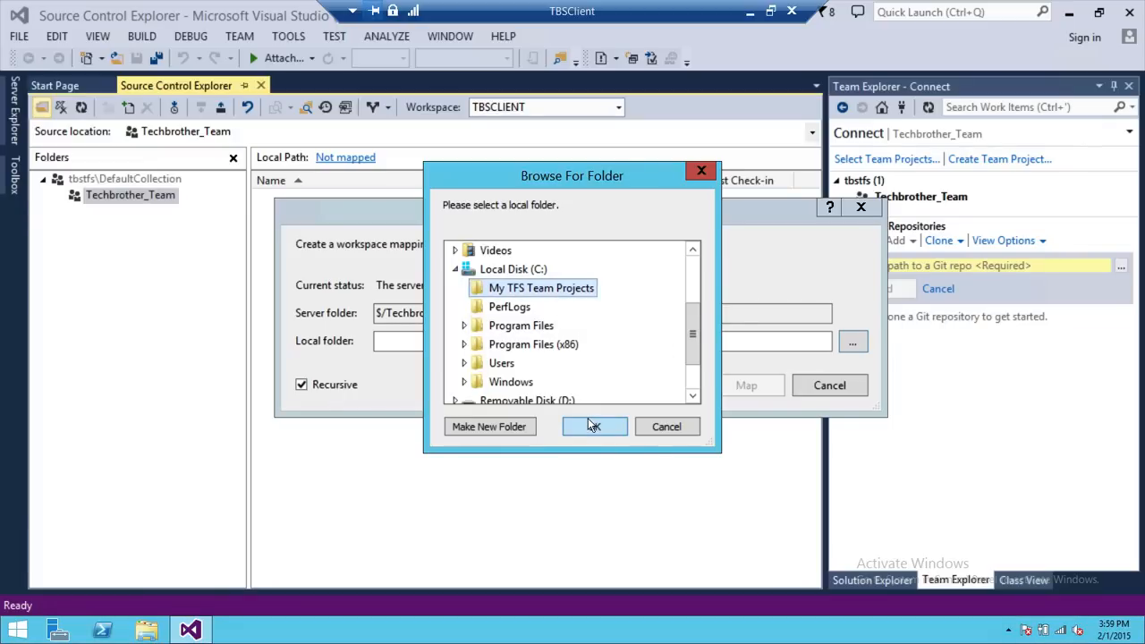
{"action": "left_click", "coordinate": [594, 426]}
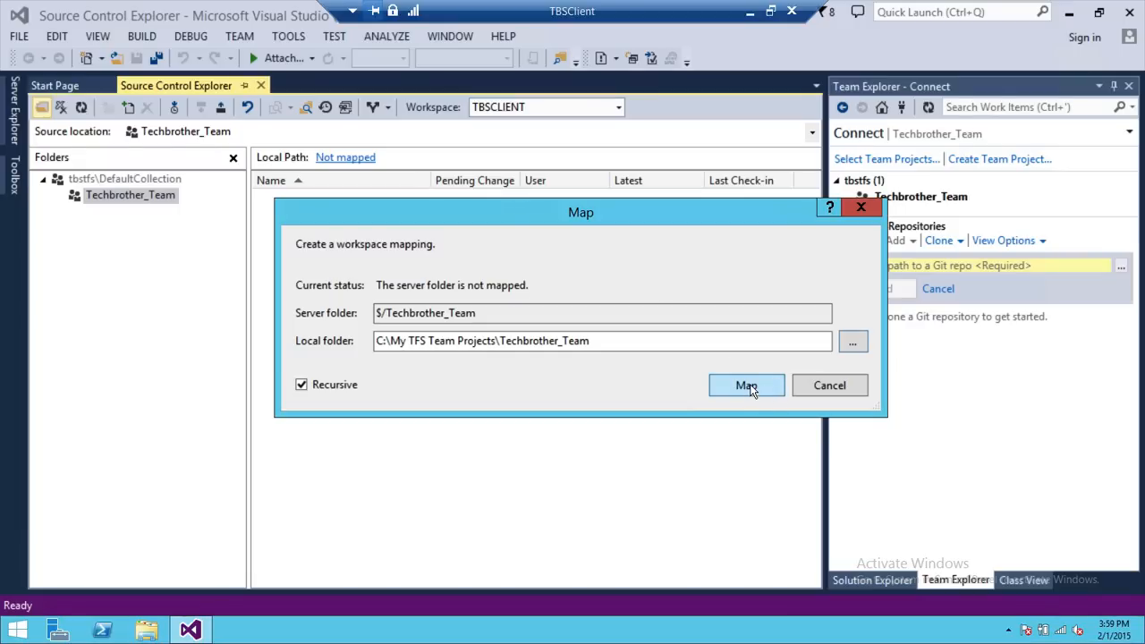
Apply the workspace mapping for $/Techbrother_Team
{"action": "left_click", "coordinate": [746, 385]}
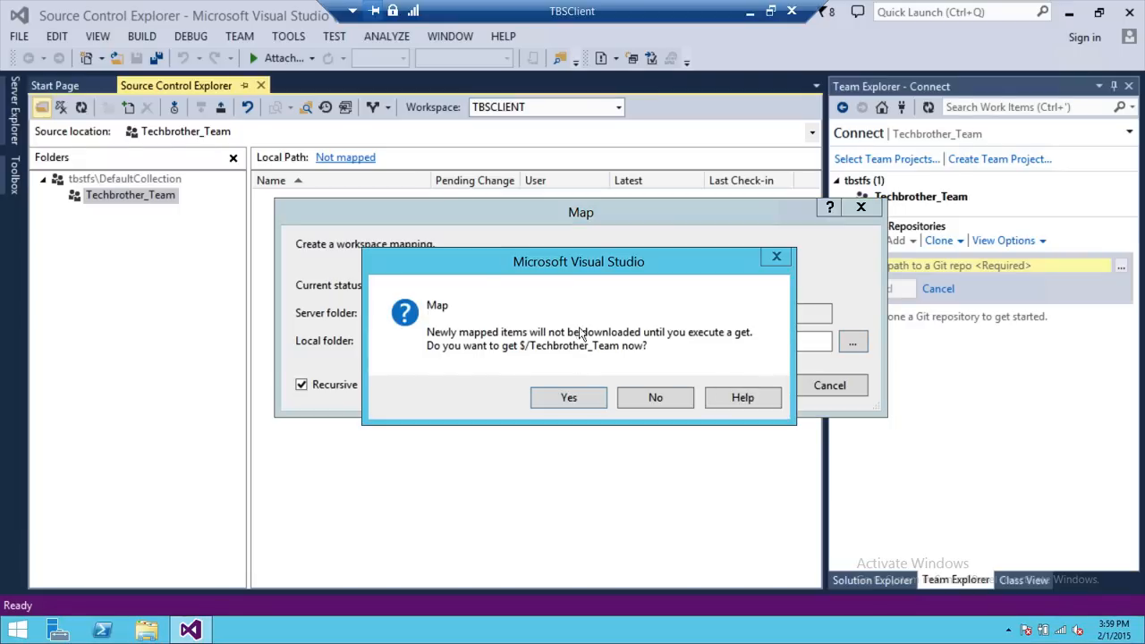
{"action": "mouse_move", "coordinate": [694, 343]}
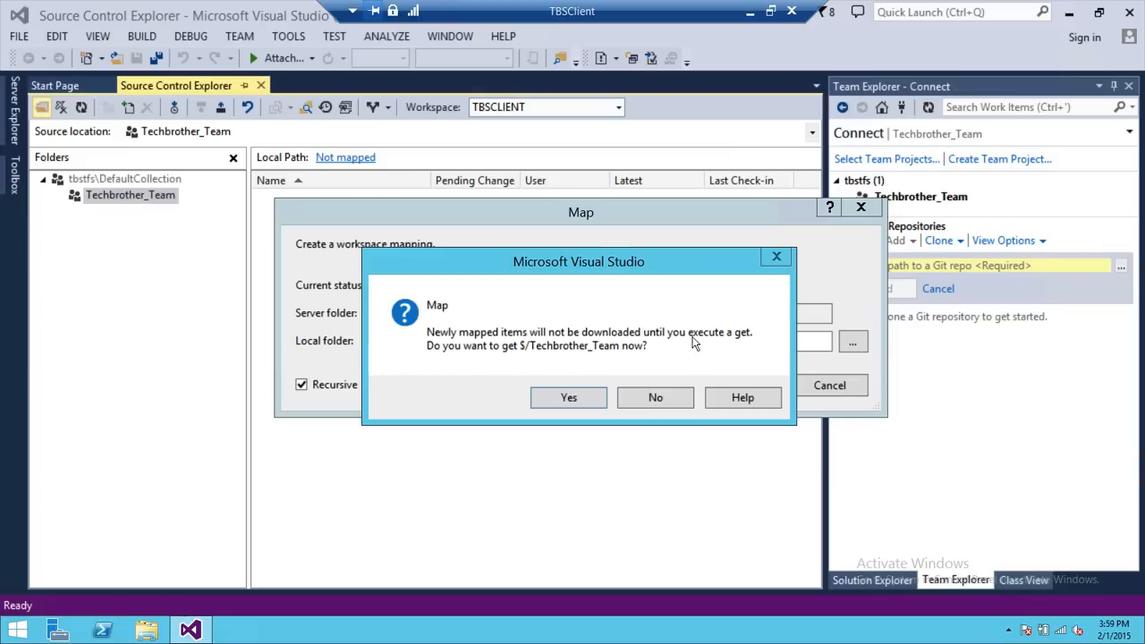
{"action": "mouse_move", "coordinate": [553, 389]}
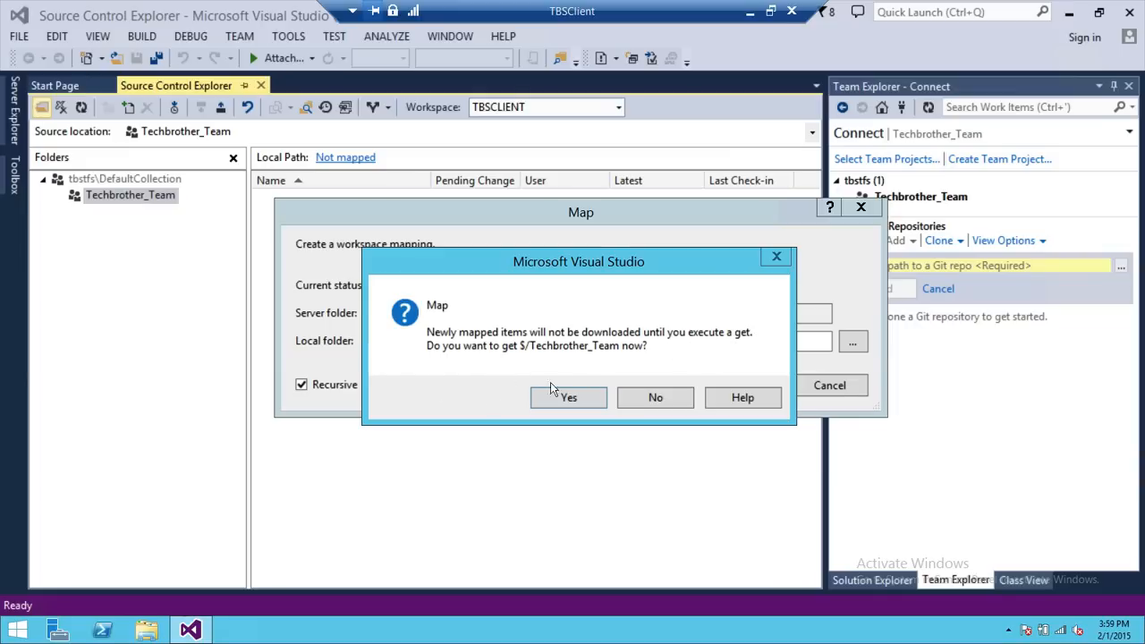
{"action": "mouse_move", "coordinate": [706, 361]}
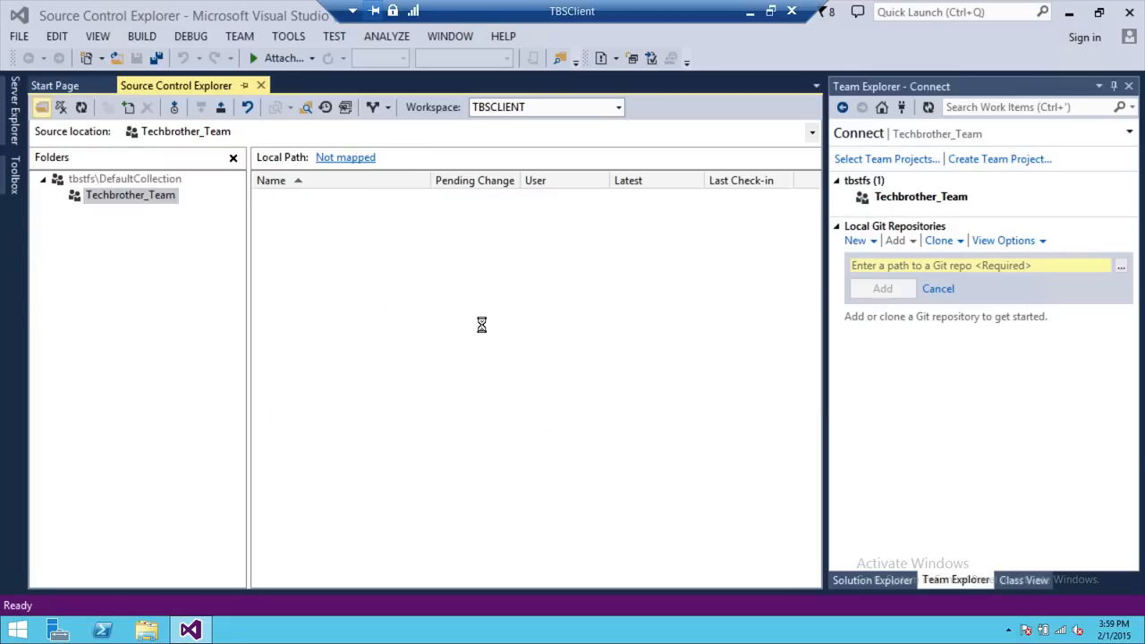
Refresh Source Control Explorer so the local path reads C:\My TFS Team Projects\Techbrother_Team
{"action": "left_click", "coordinate": [346, 158]}
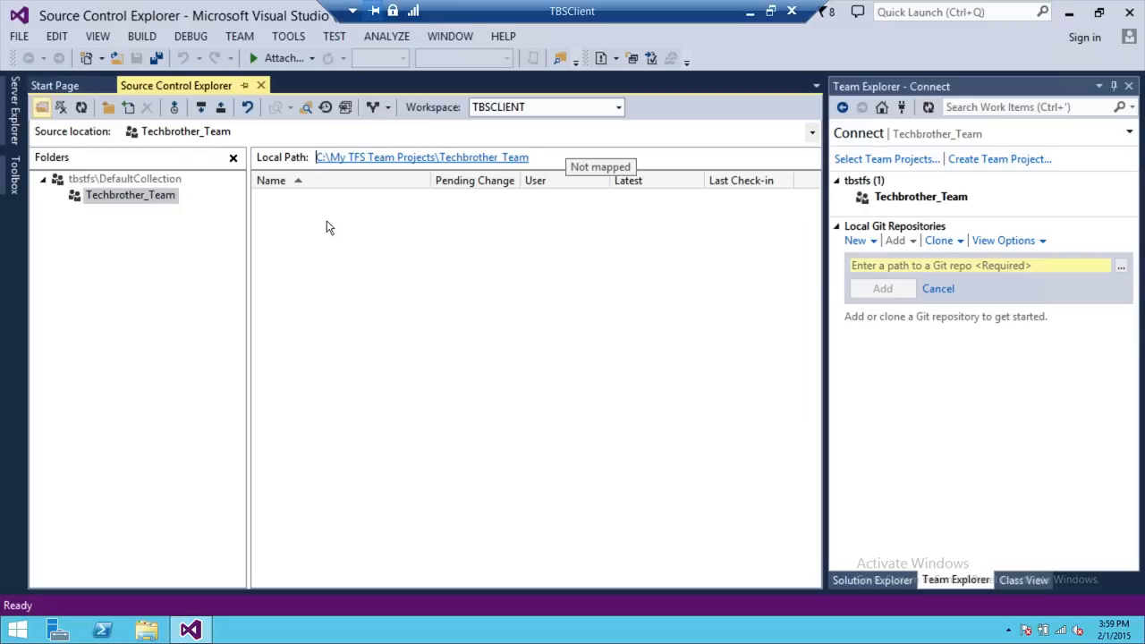
{"action": "mouse_move", "coordinate": [139, 242]}
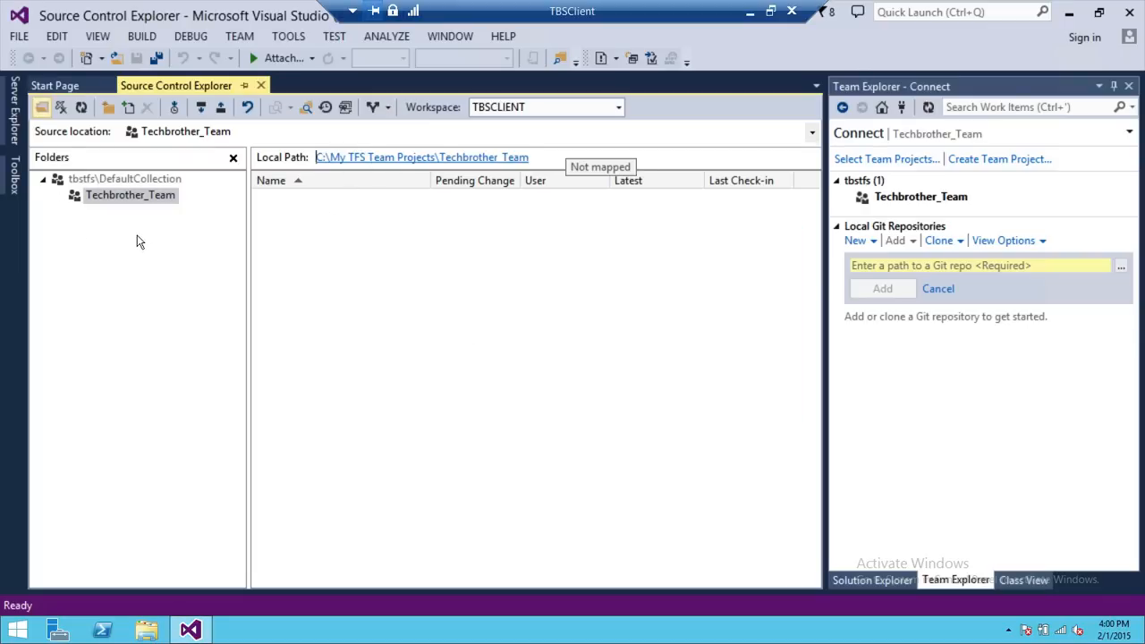
{"action": "mouse_move", "coordinate": [336, 171]}
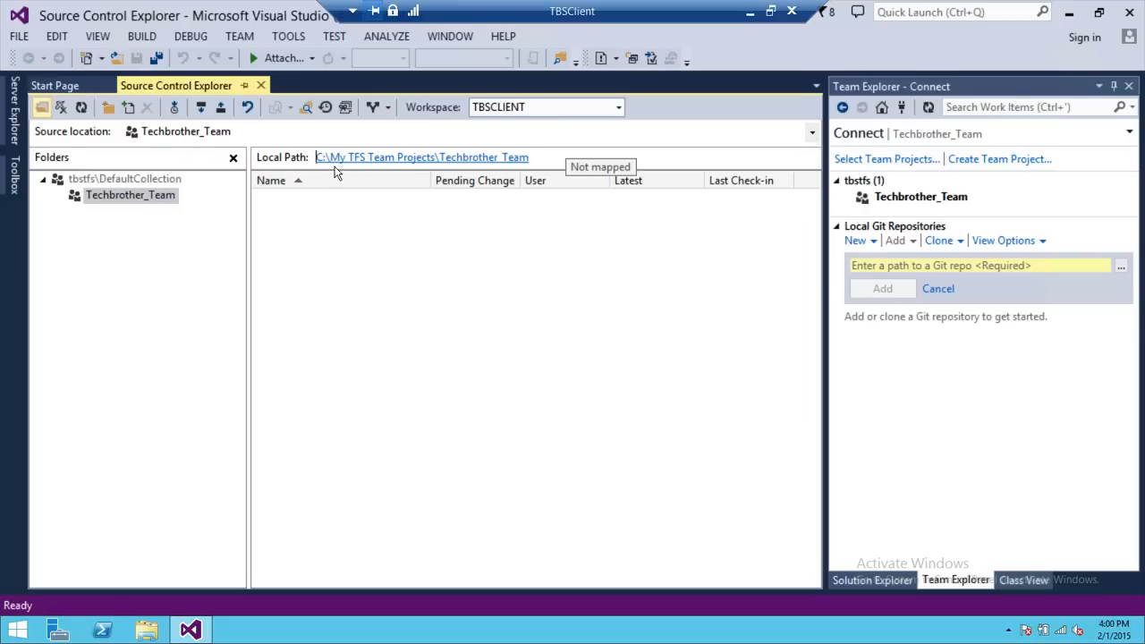
{"action": "mouse_move", "coordinate": [526, 365]}
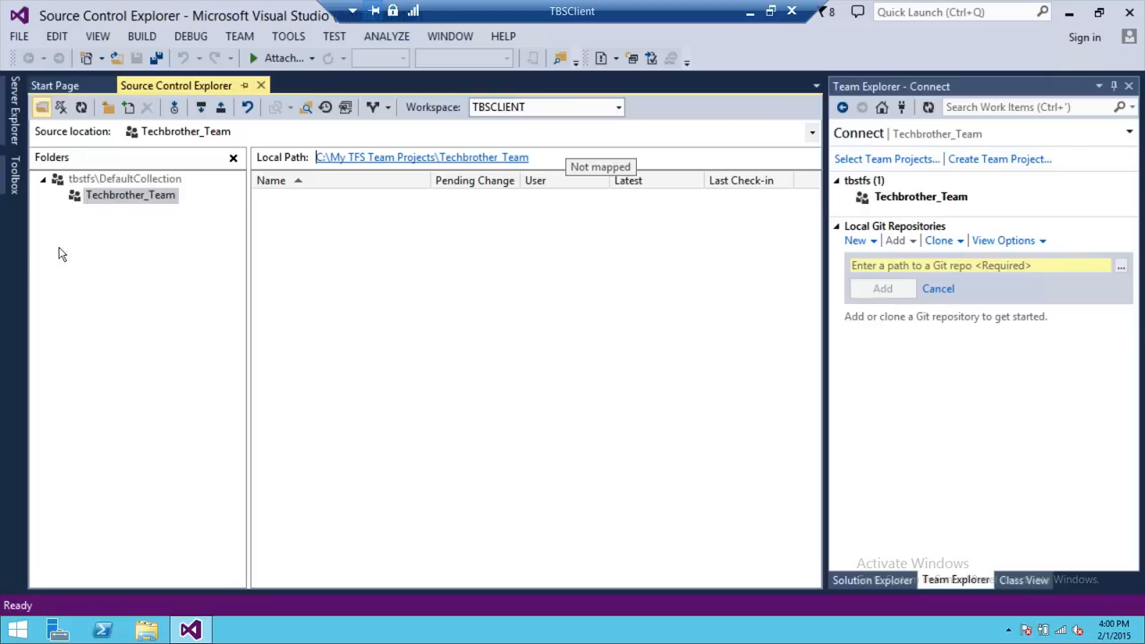
{"action": "mouse_move", "coordinate": [195, 229]}
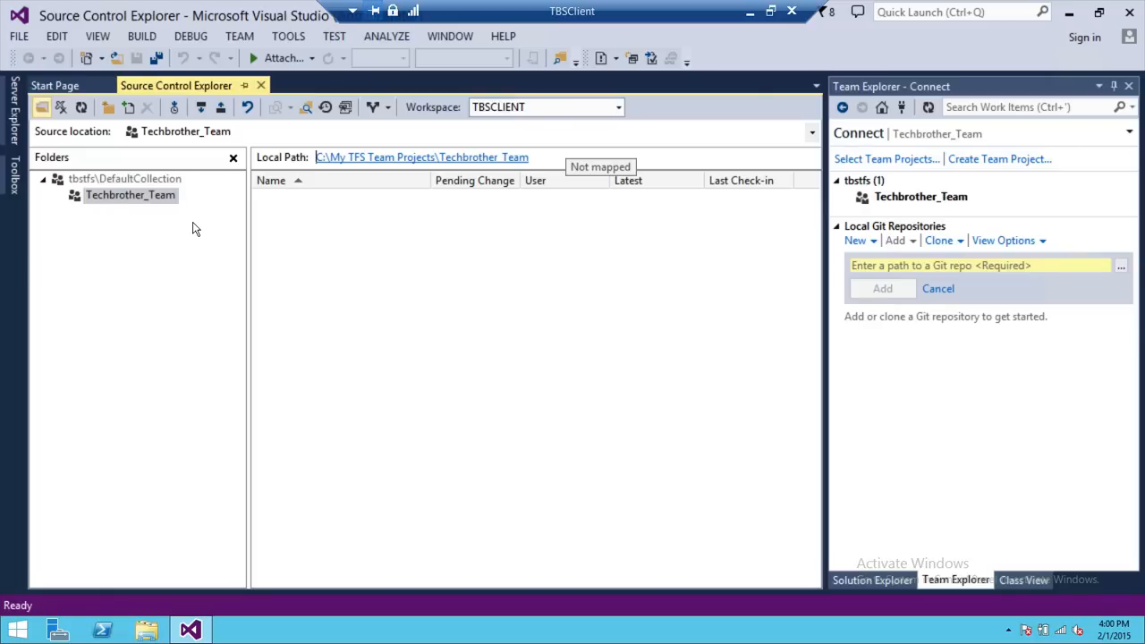
{"action": "mouse_move", "coordinate": [320, 221]}
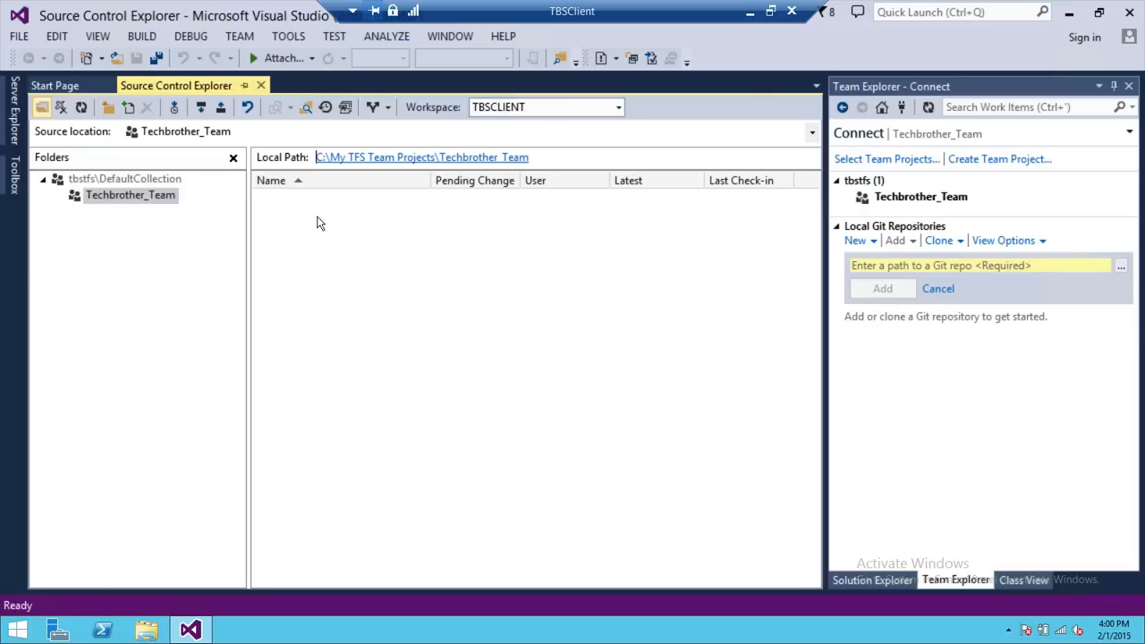
{"action": "mouse_move", "coordinate": [451, 297]}
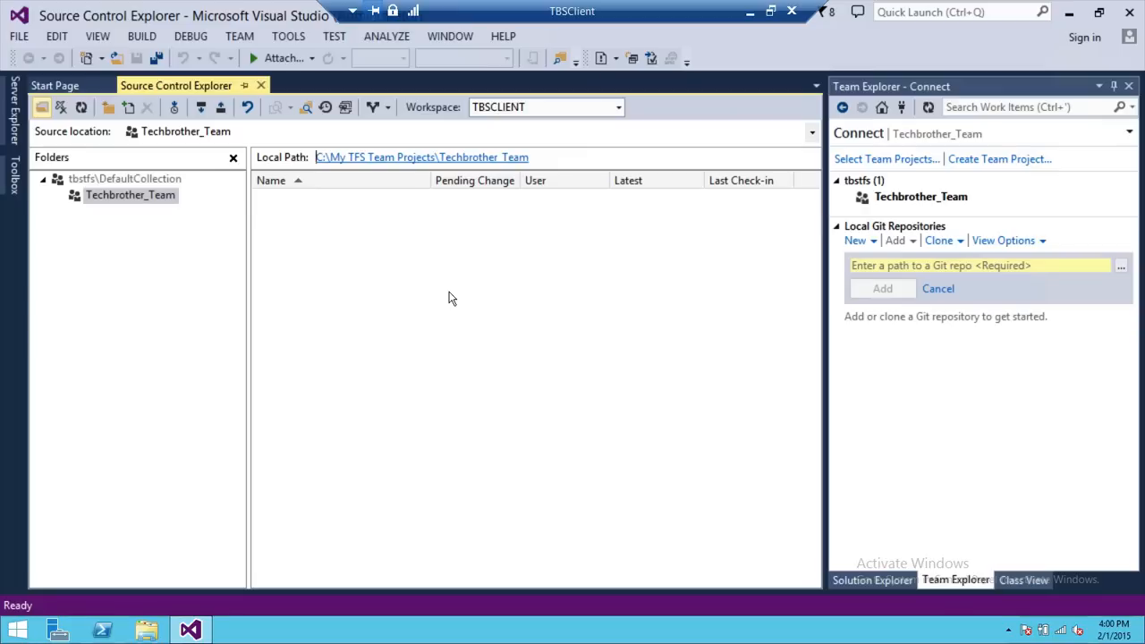